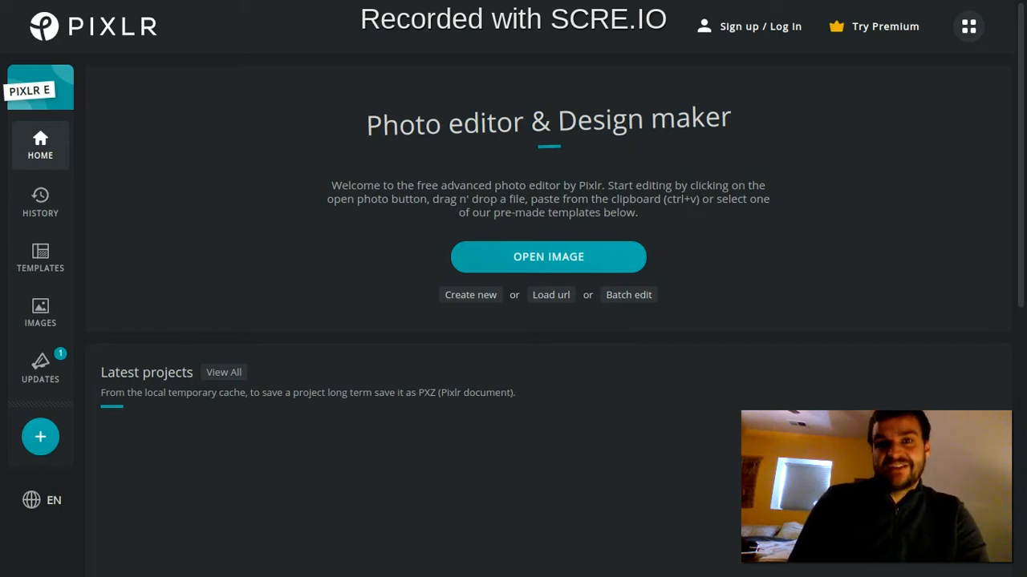
mouse_move(394, 280)
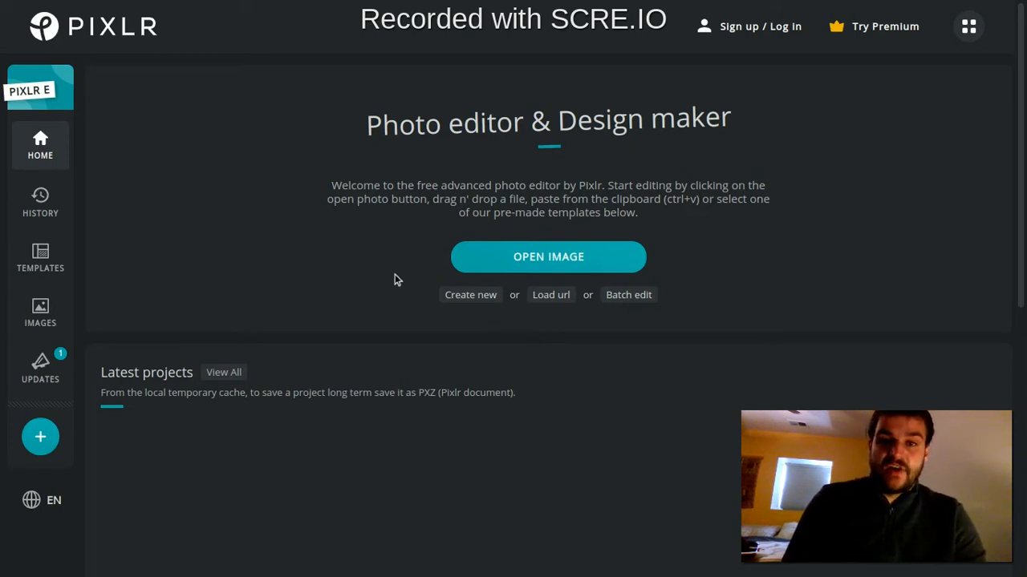
Create a new transparent canvas from the Web med 1600×900 preset.
left_click(470, 295)
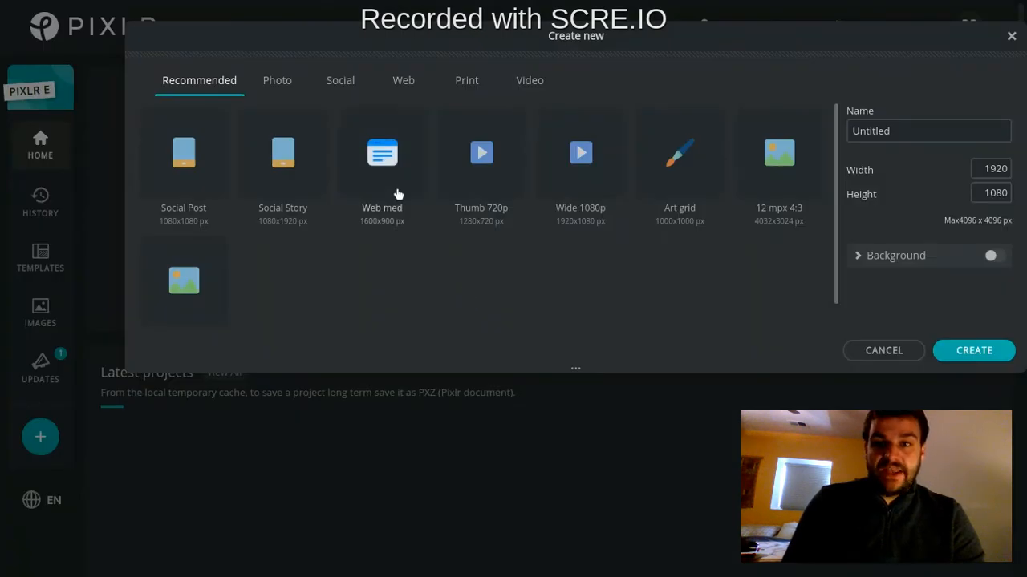
left_click(382, 153)
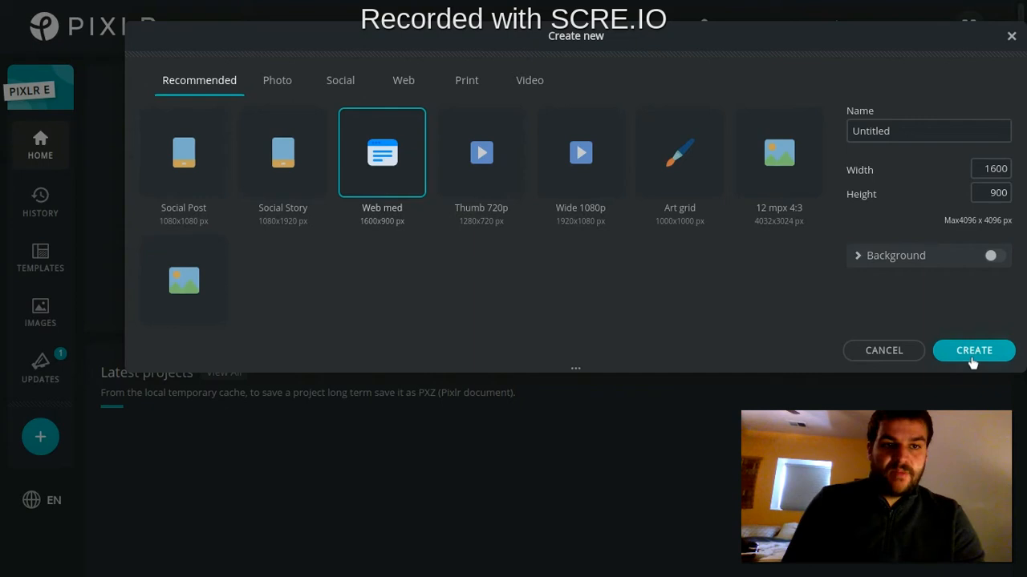
left_click(974, 351)
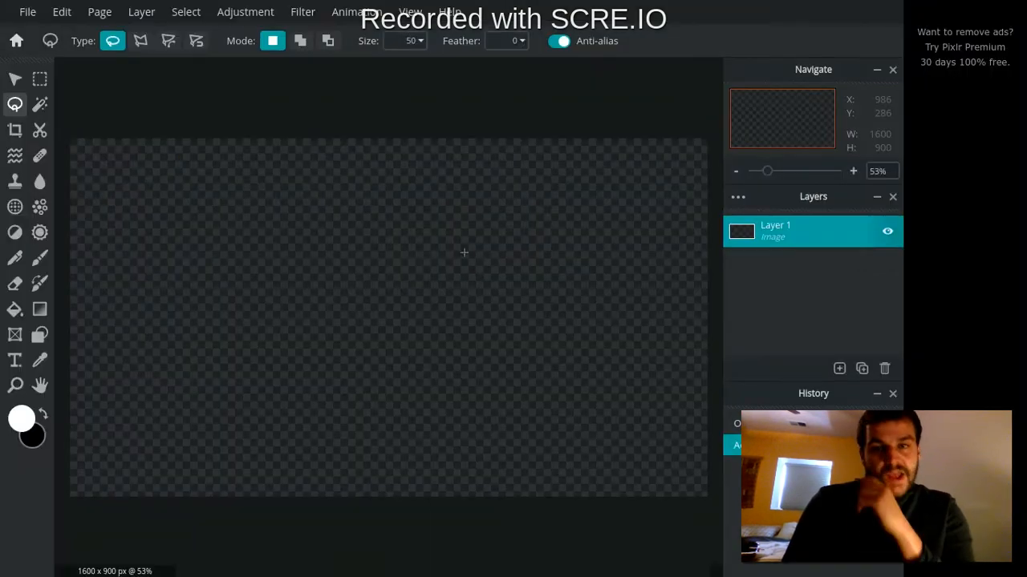
mouse_move(304, 190)
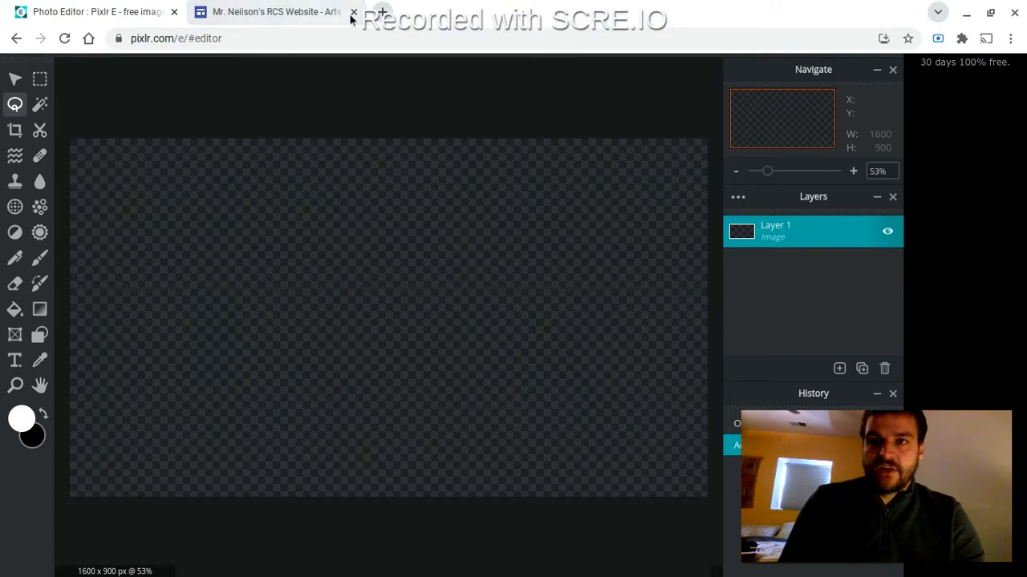
Search Google Images for 'apple picture' and save the first red apple photo.
left_click(381, 11)
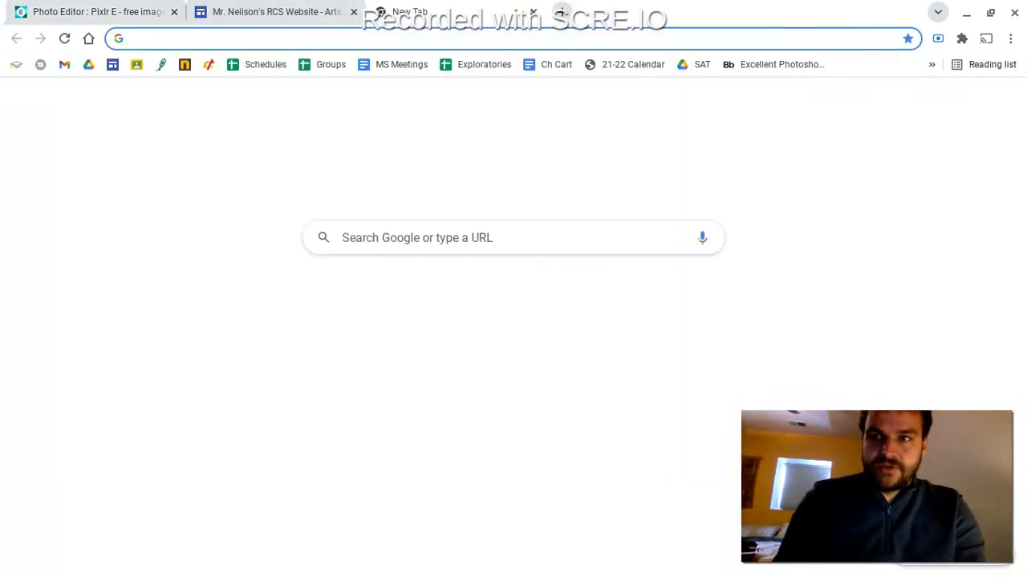
type("appple picut")
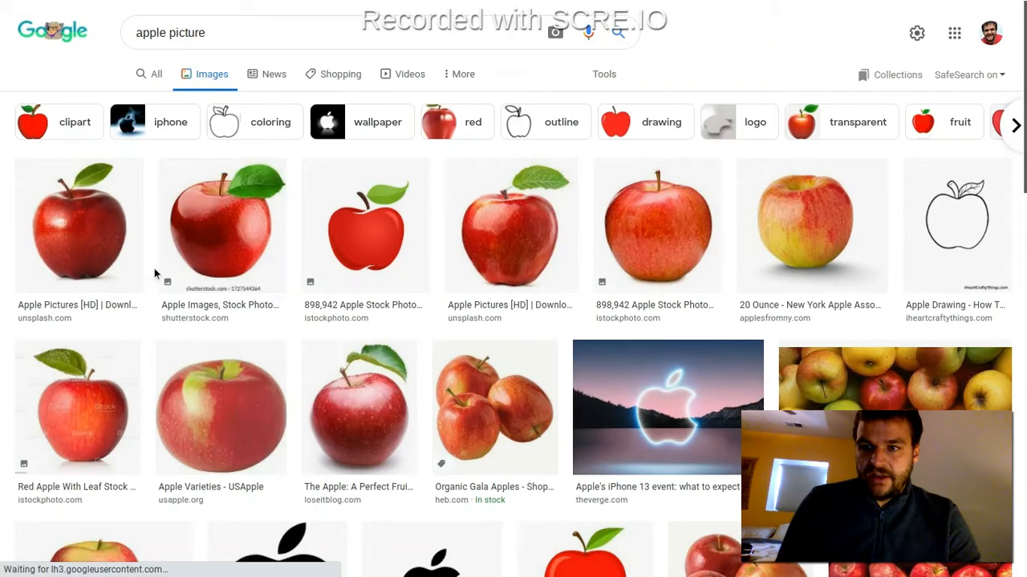
left_click(78, 225)
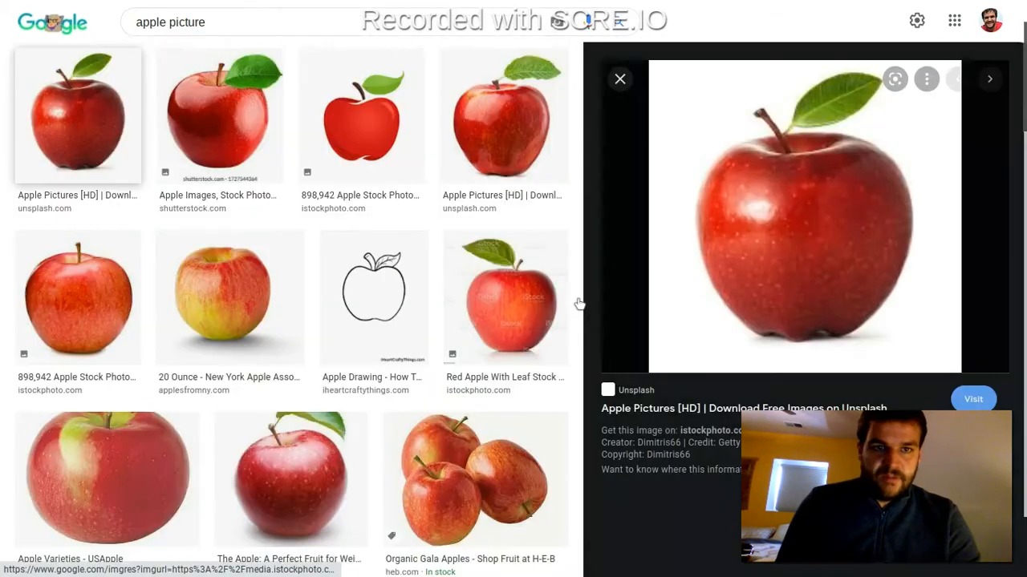
right_click(802, 206)
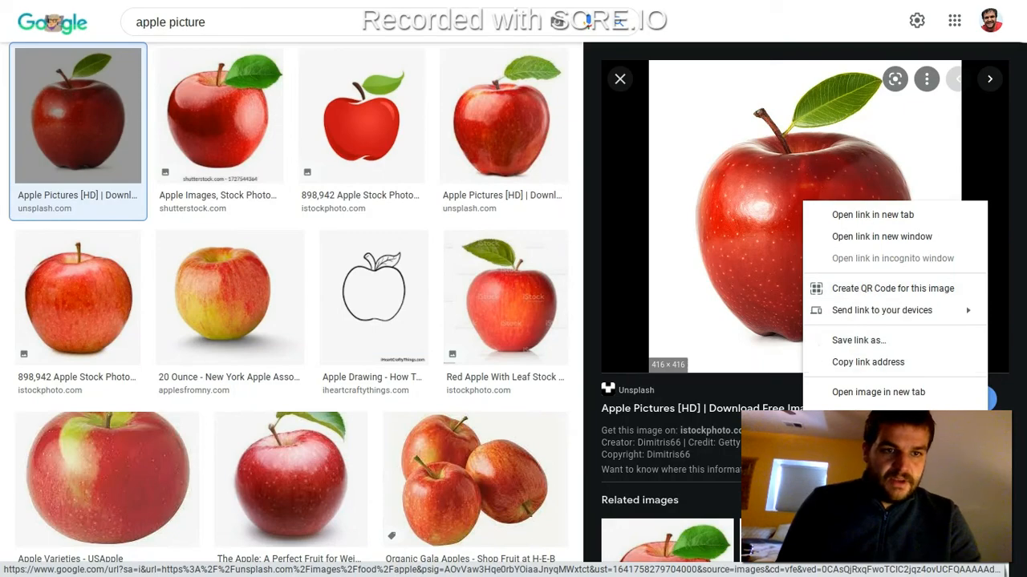
left_click(858, 341)
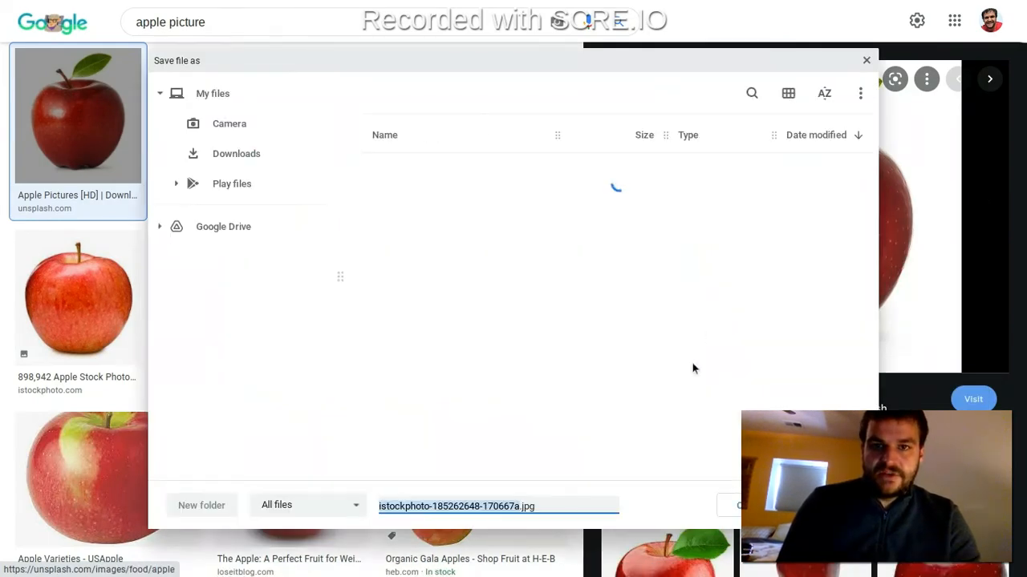
left_click(235, 154)
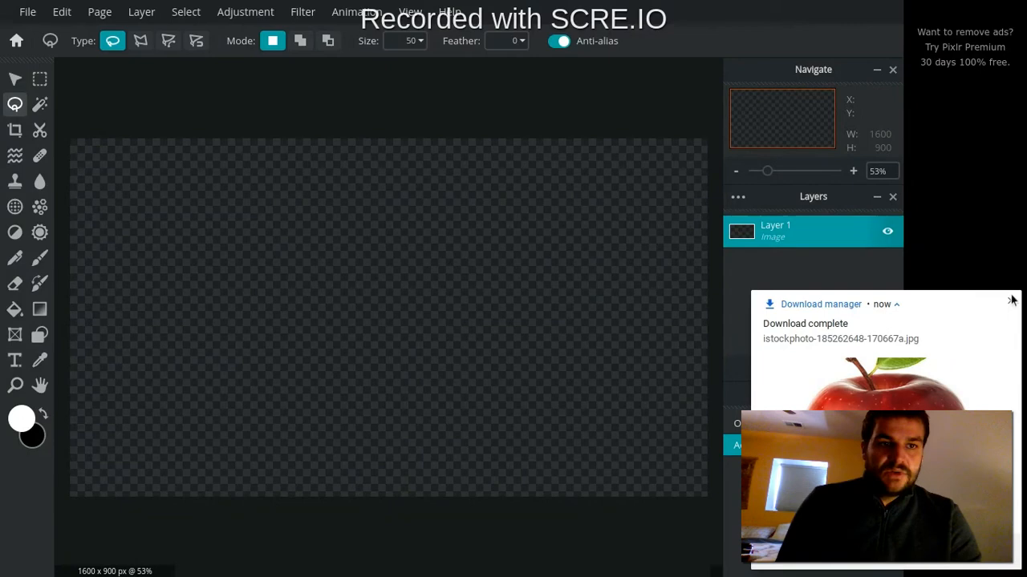
Add the downloaded apple JPEG to the canvas as an image layer.
left_click(839, 368)
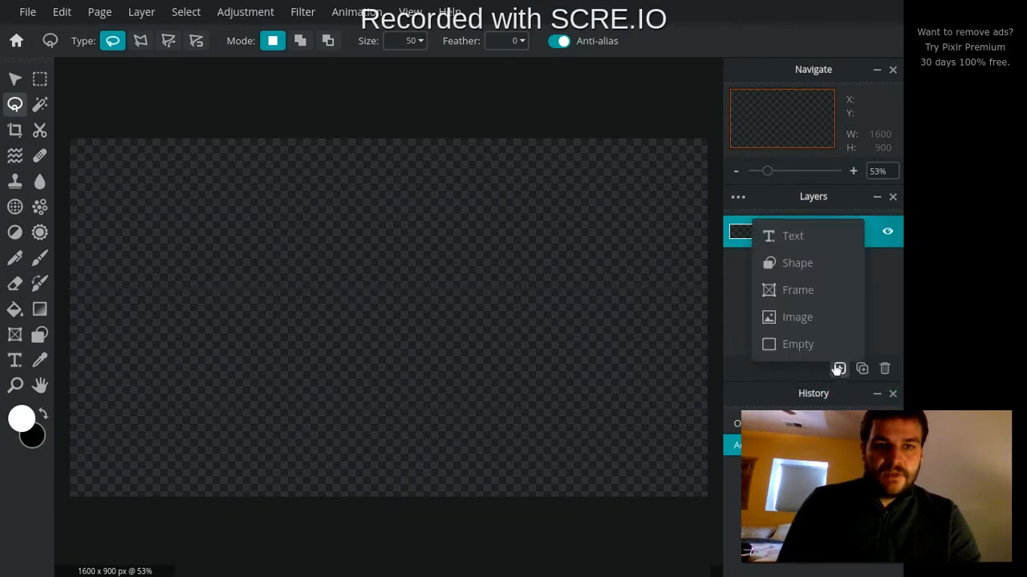
left_click(797, 317)
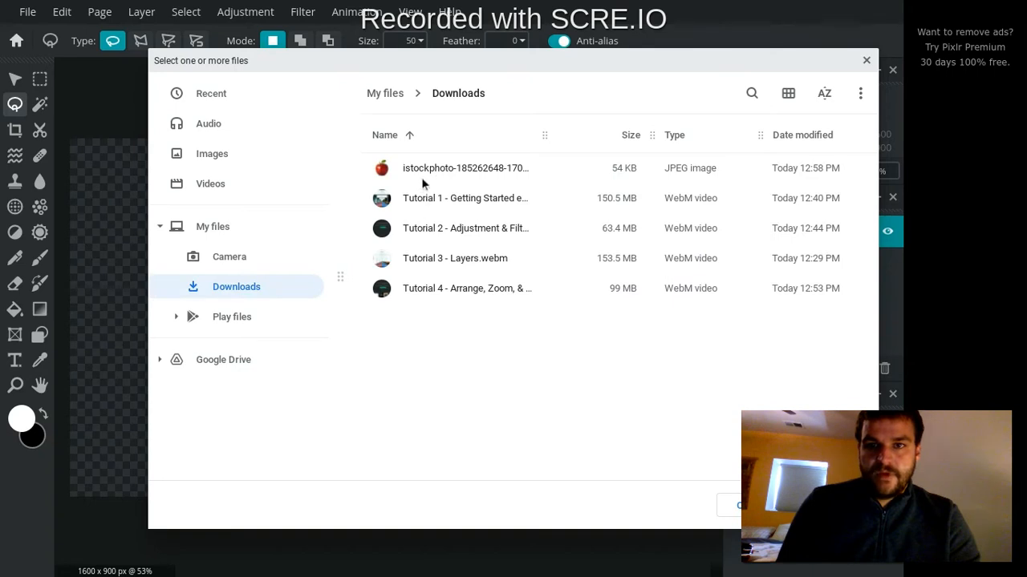
left_click(465, 168)
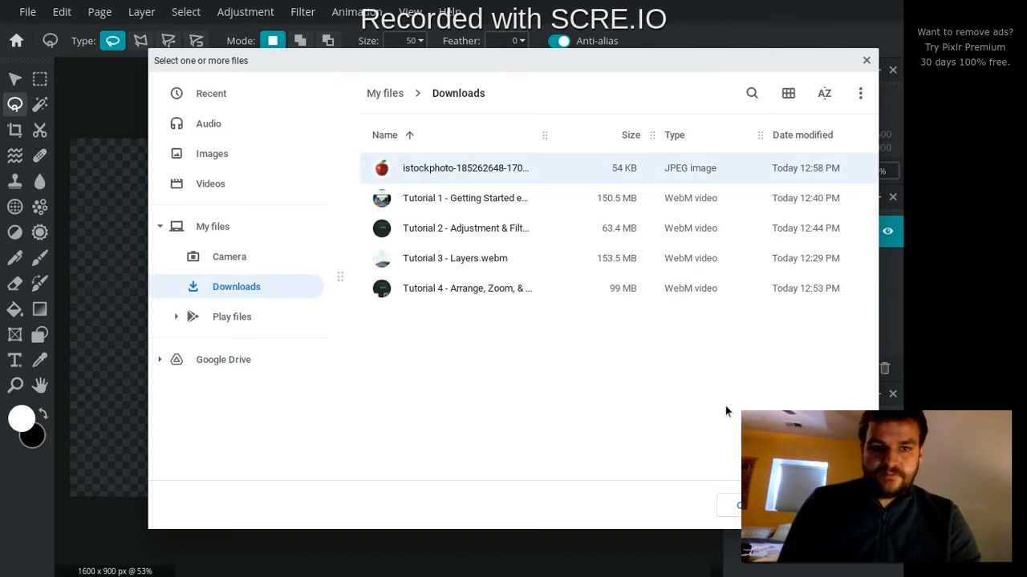
double_click(465, 167)
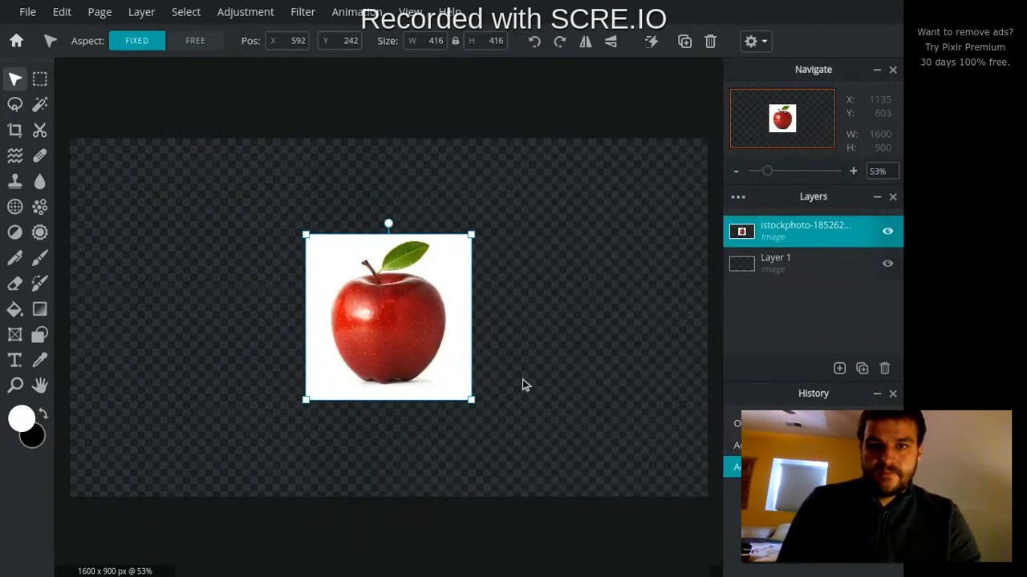
Enlarge the apple layer to about 619 px square and move it near the centre.
left_click_drag(388, 317, 320, 256)
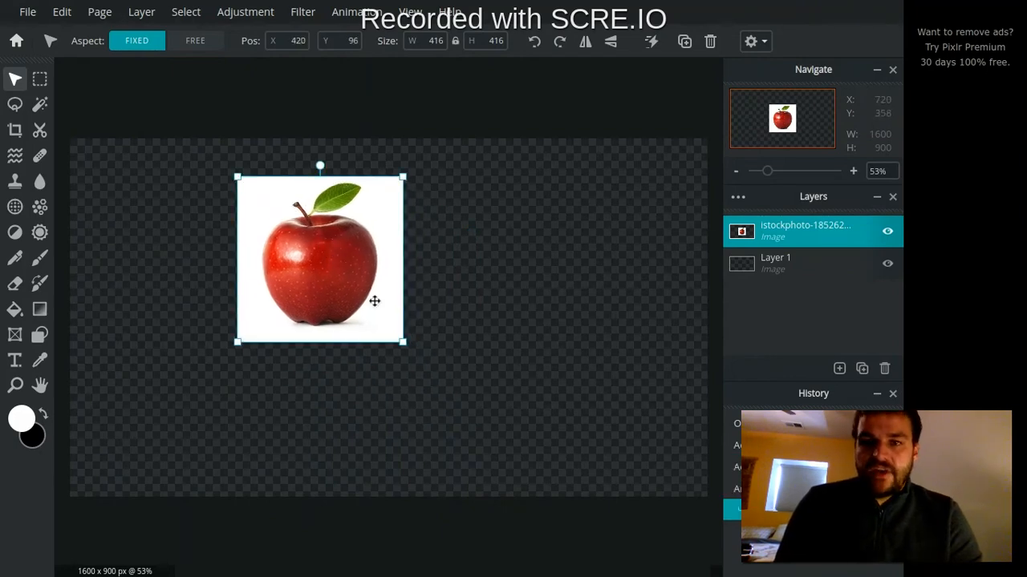
left_click_drag(405, 341, 485, 421)
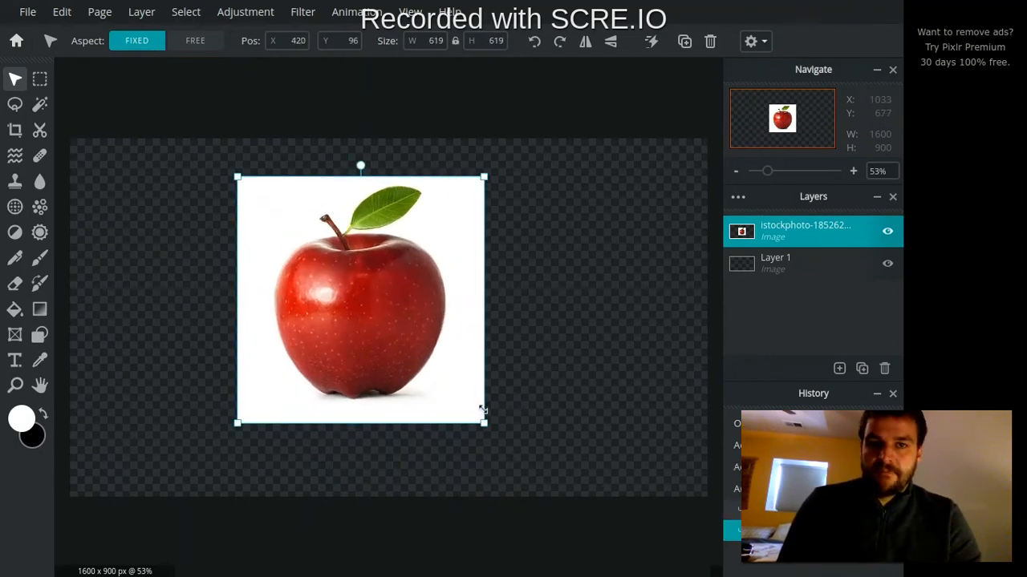
left_click_drag(360, 297, 388, 321)
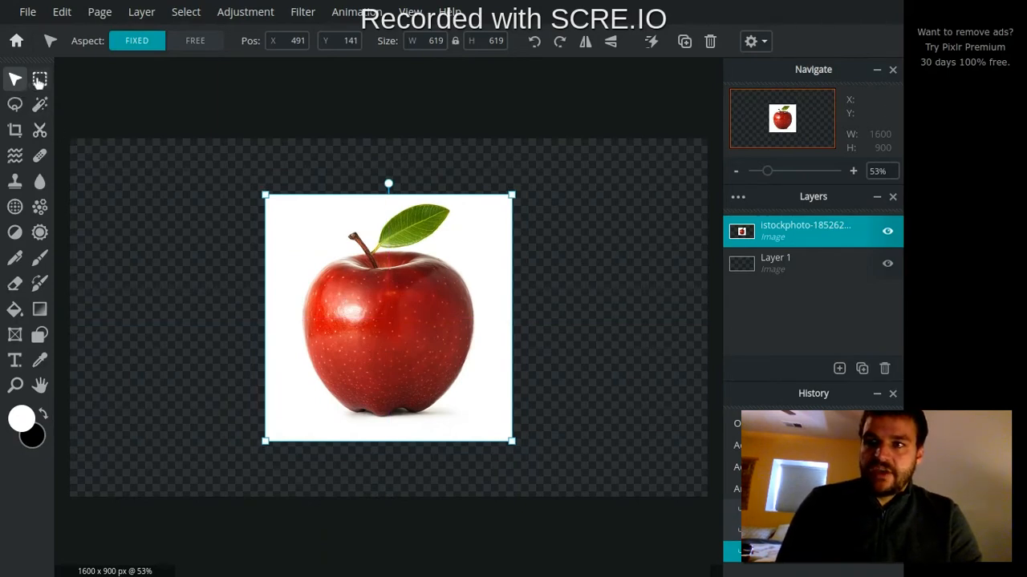
mouse_move(40, 78)
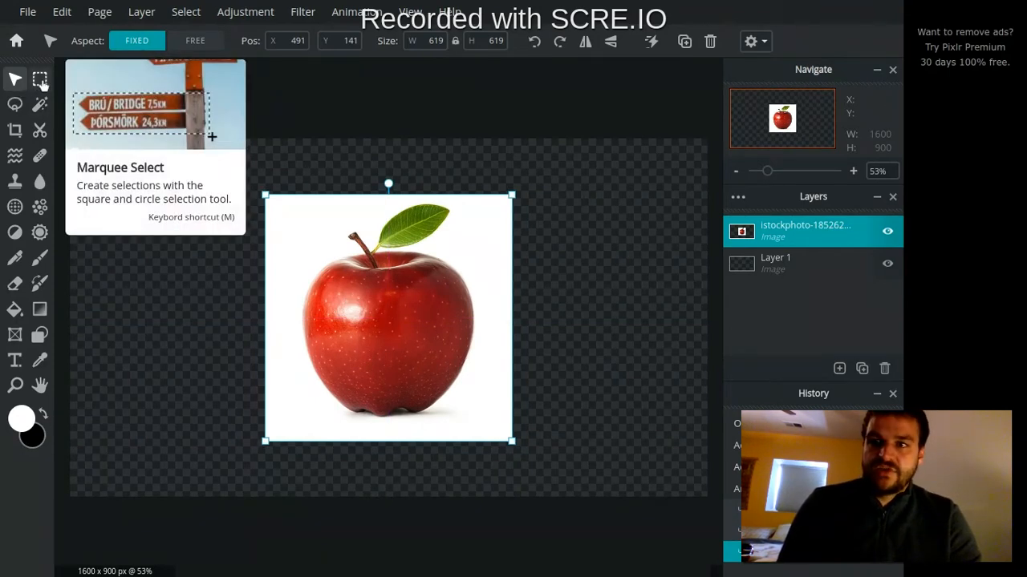
left_click(39, 79)
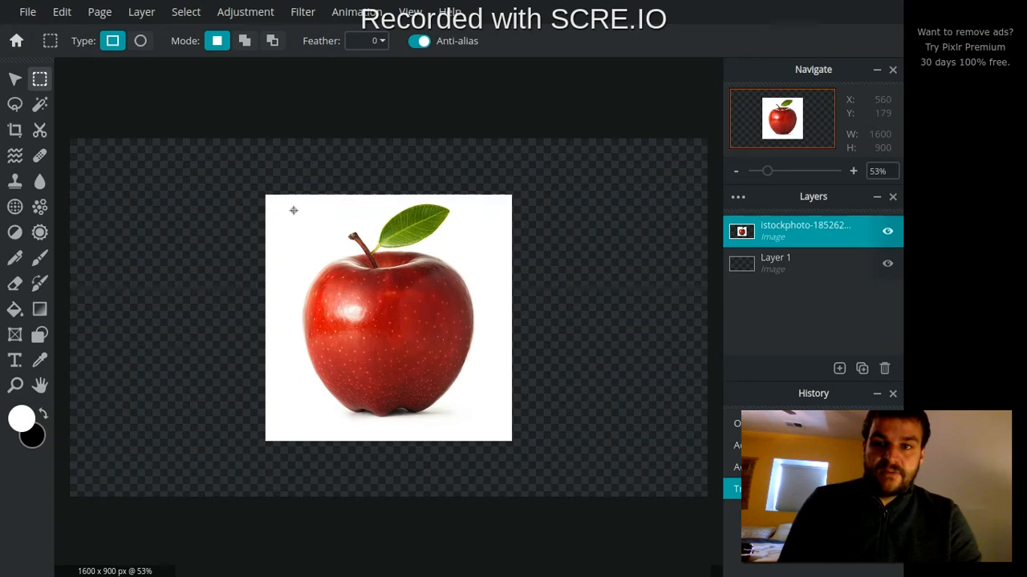
left_click_drag(293, 211, 431, 233)
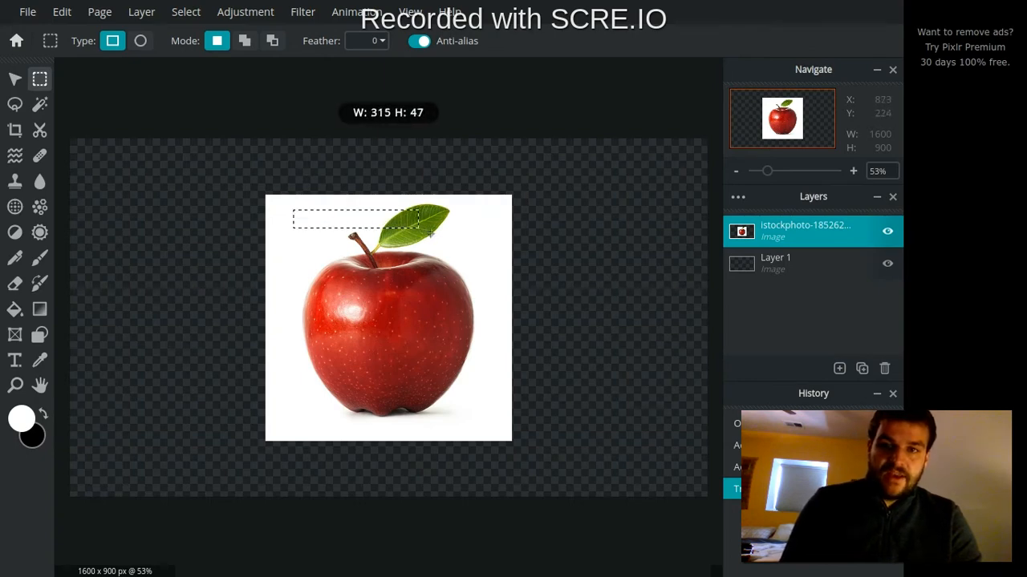
left_click_drag(433, 233, 477, 265)
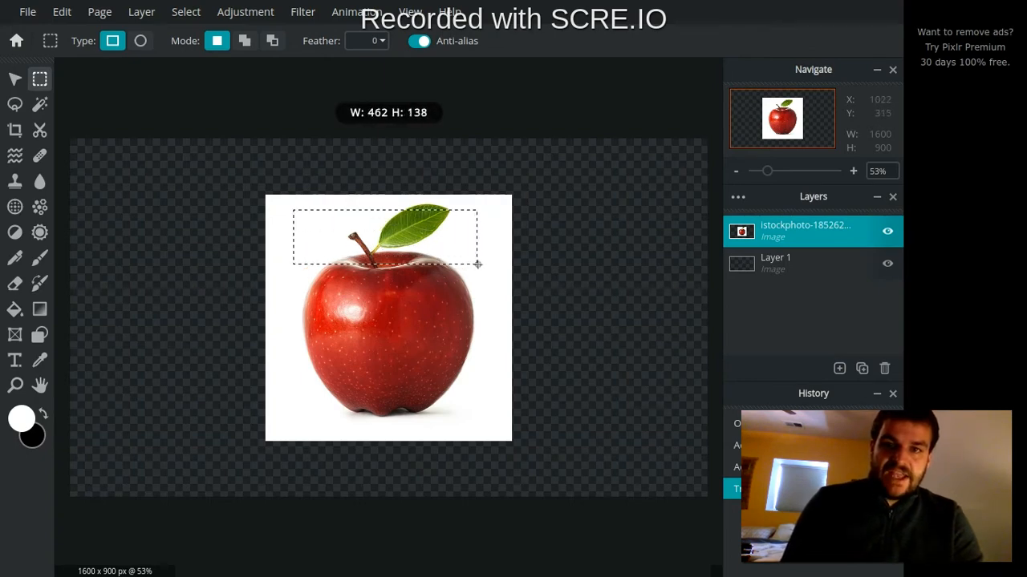
left_click_drag(477, 265, 485, 268)
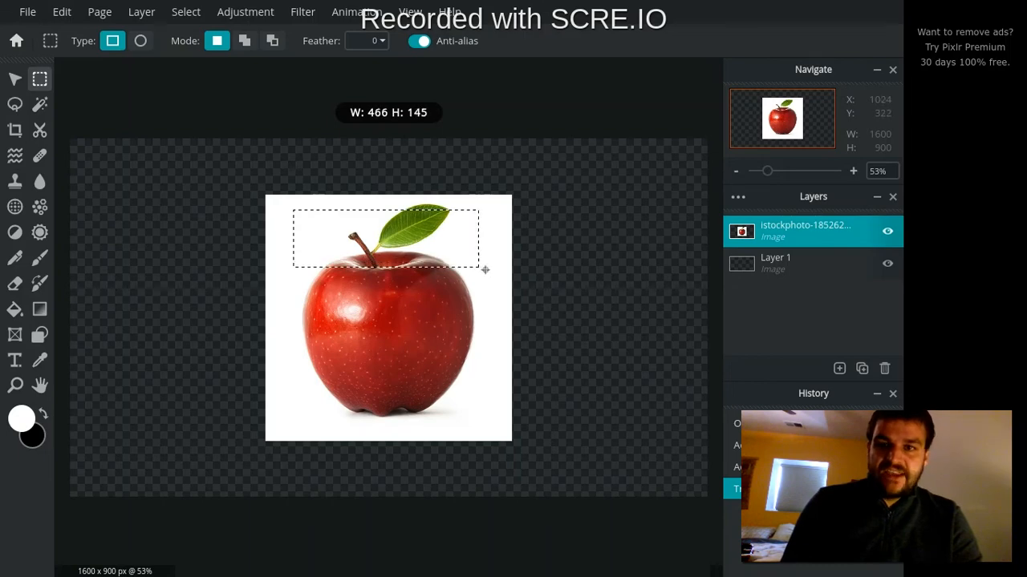
left_click_drag(478, 269, 482, 272)
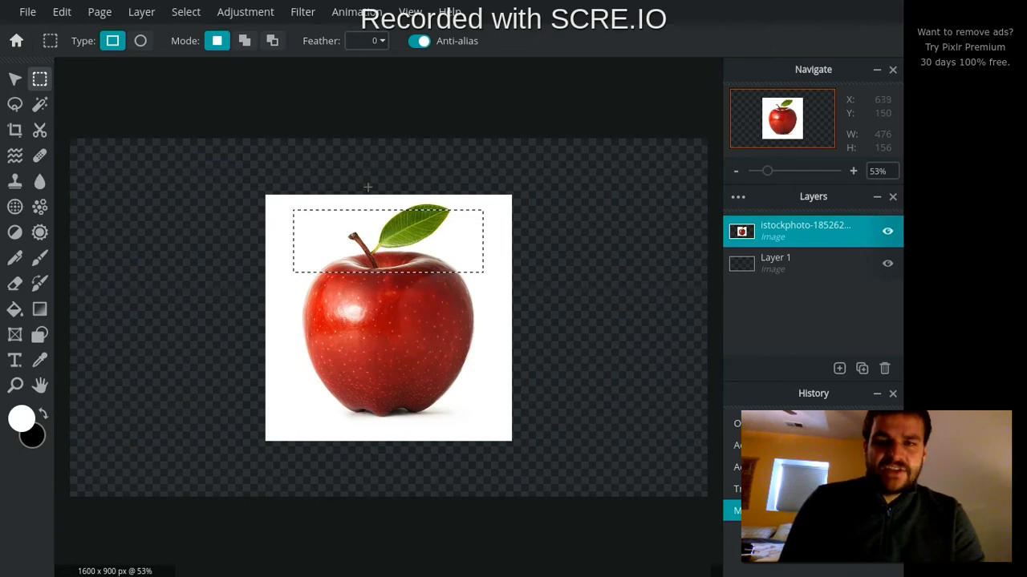
mouse_move(227, 257)
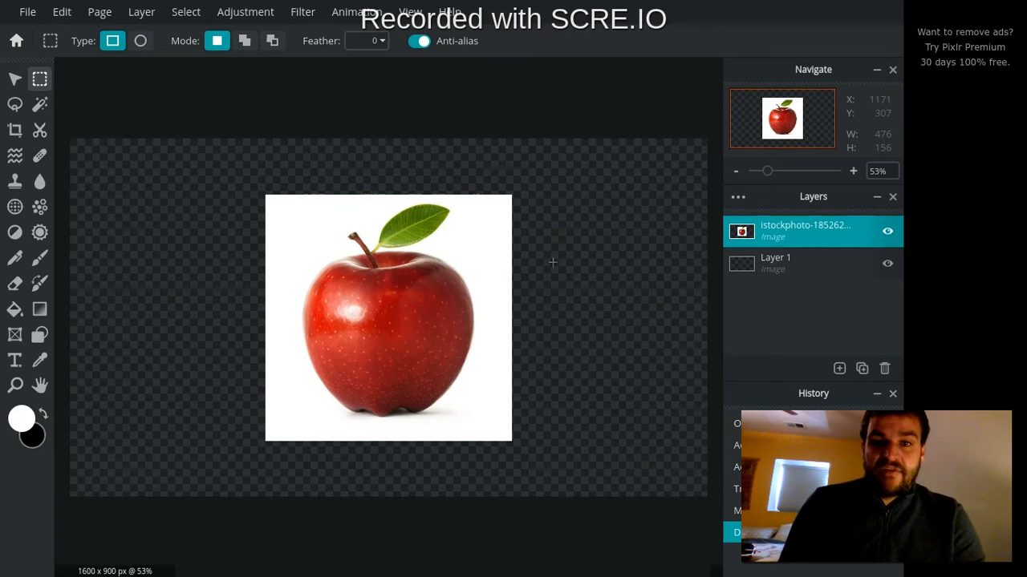
mouse_move(407, 354)
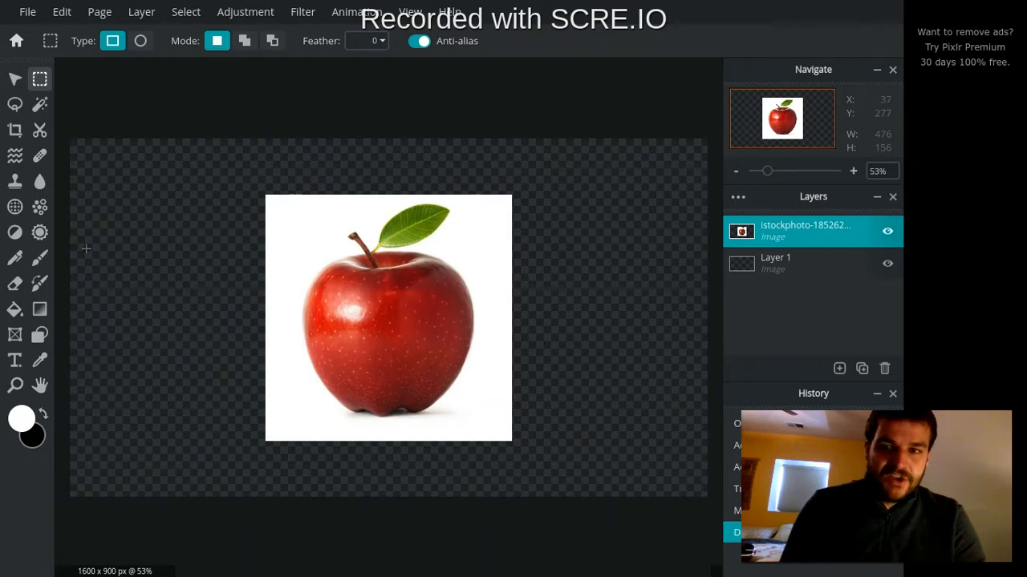
mouse_move(202, 267)
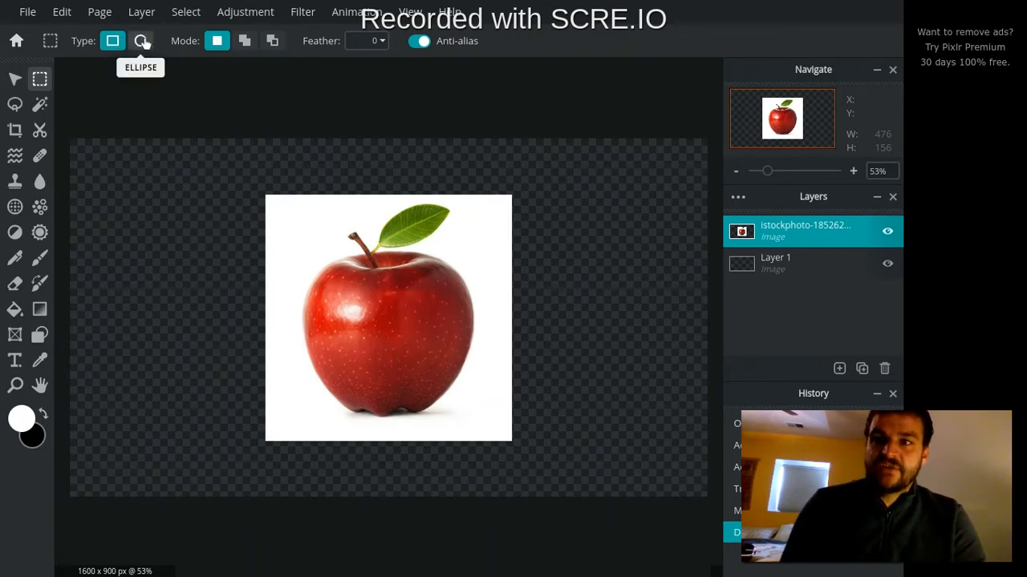
Set the Marquee Type to Ellipse and drag an oval around the apple body.
left_click(140, 40)
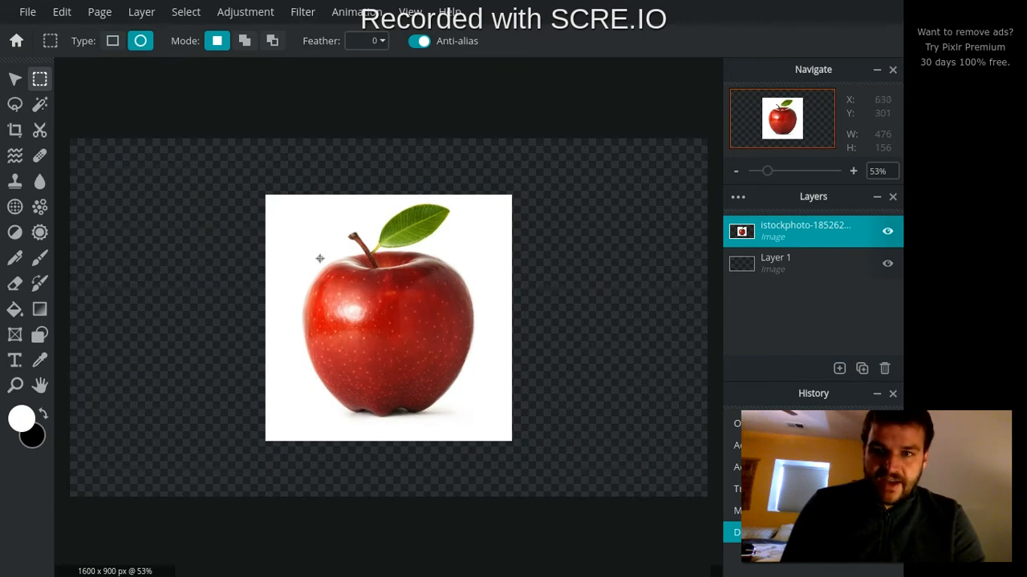
left_click_drag(320, 258, 452, 374)
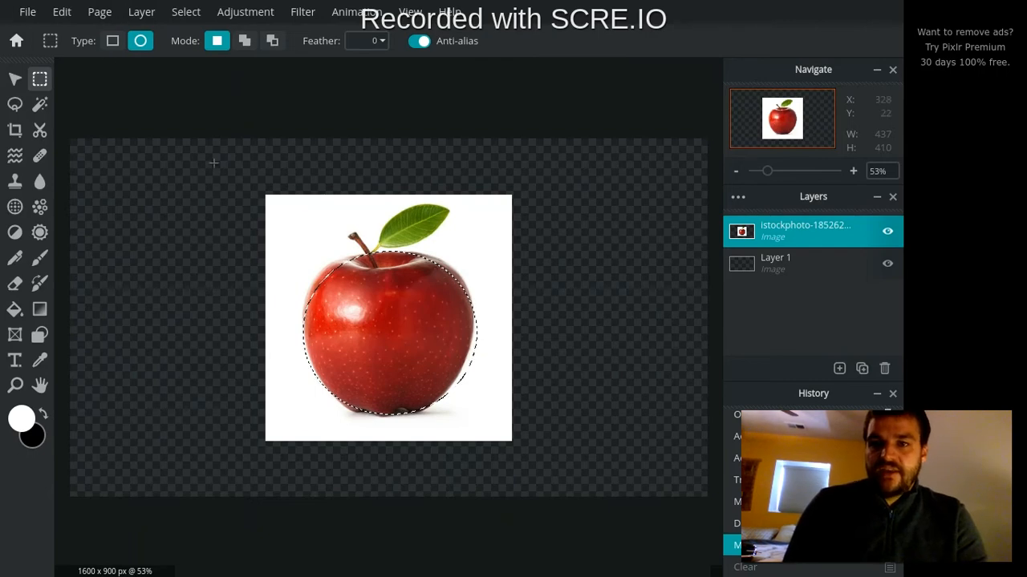
mouse_move(217, 41)
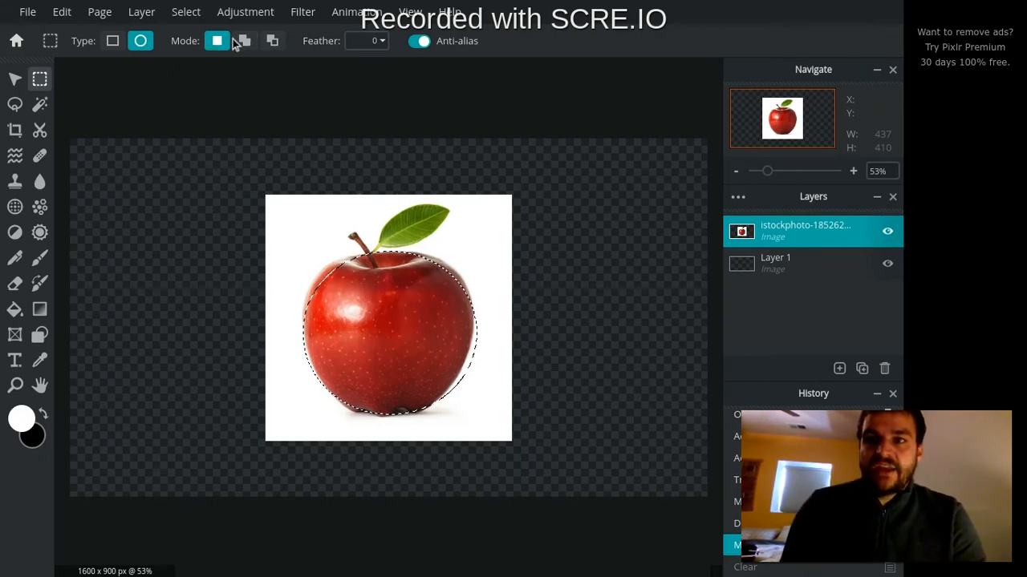
mouse_move(245, 40)
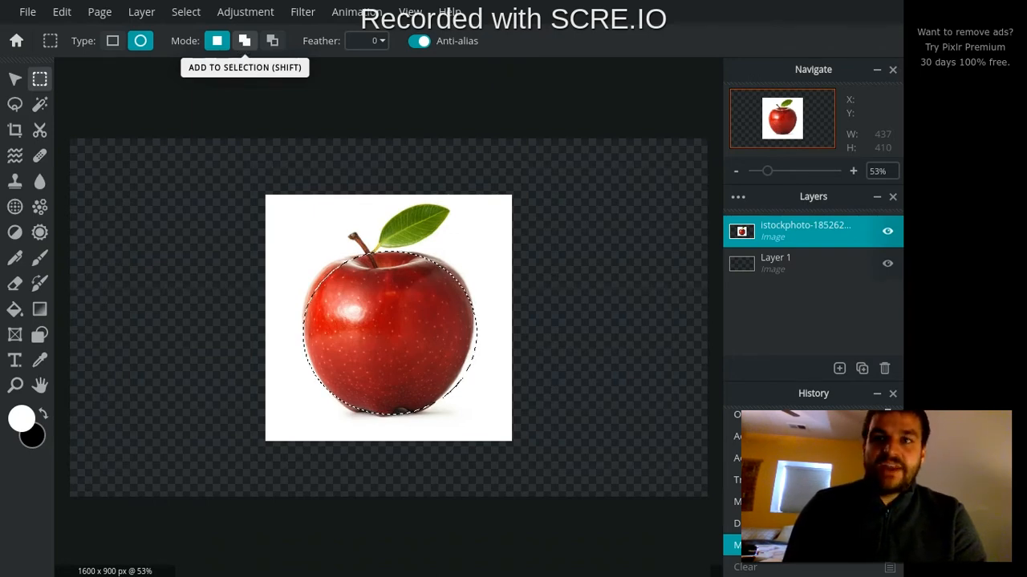
In Add to Selection mode, add ovals over the leaf and the apple's left side.
left_click(245, 41)
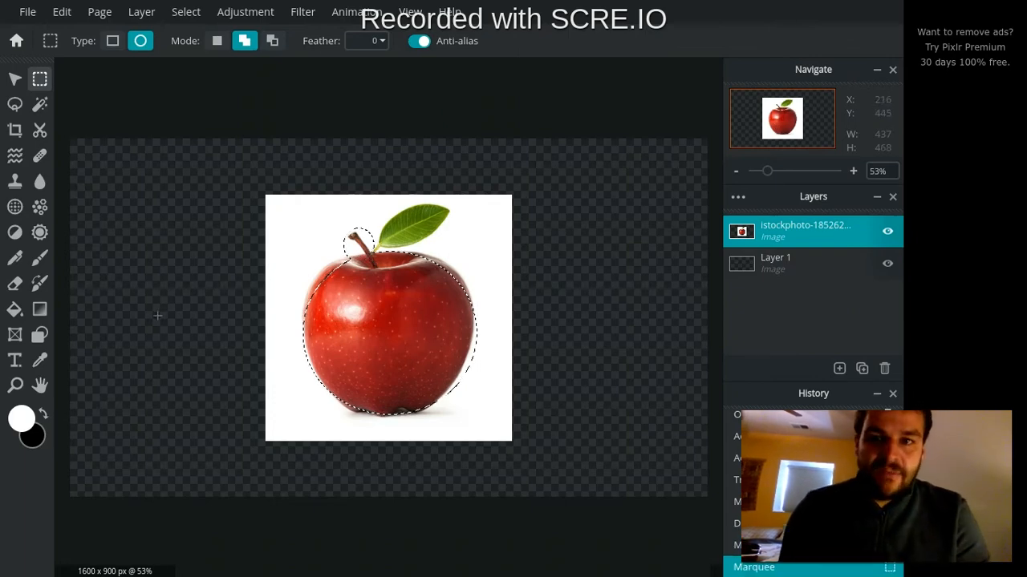
key("Delete")
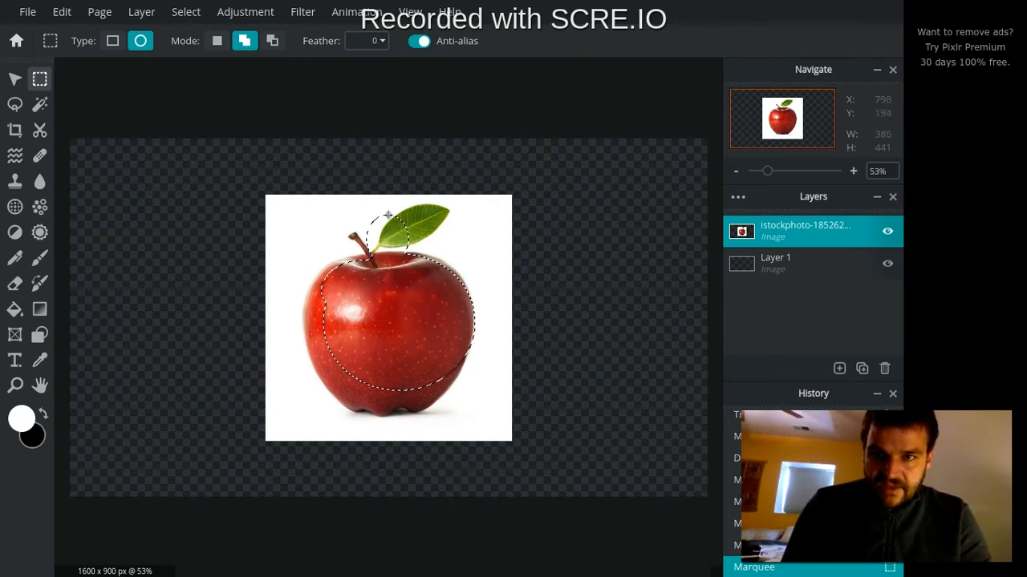
left_click_drag(385, 213, 438, 249)
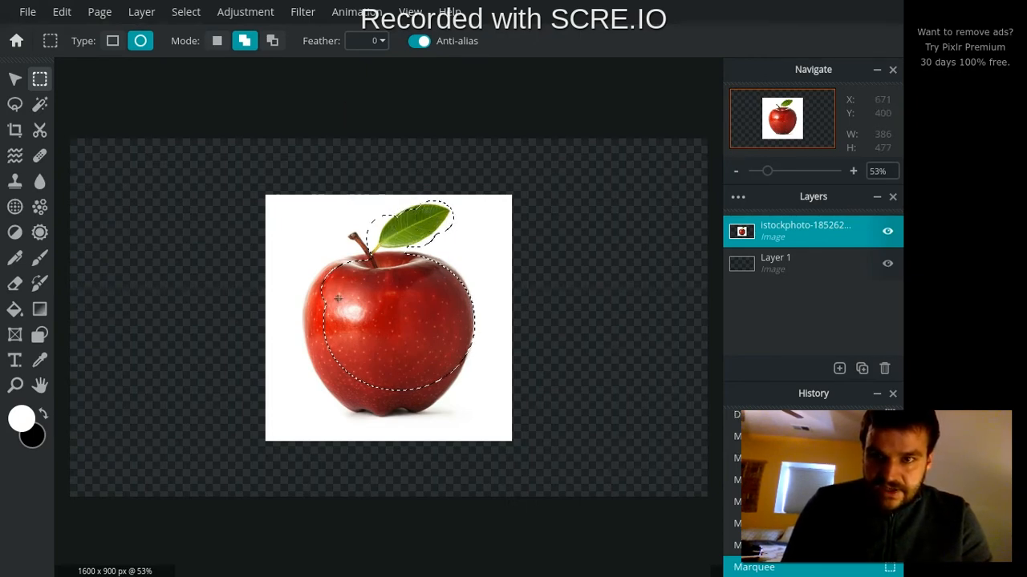
left_click_drag(337, 297, 303, 350)
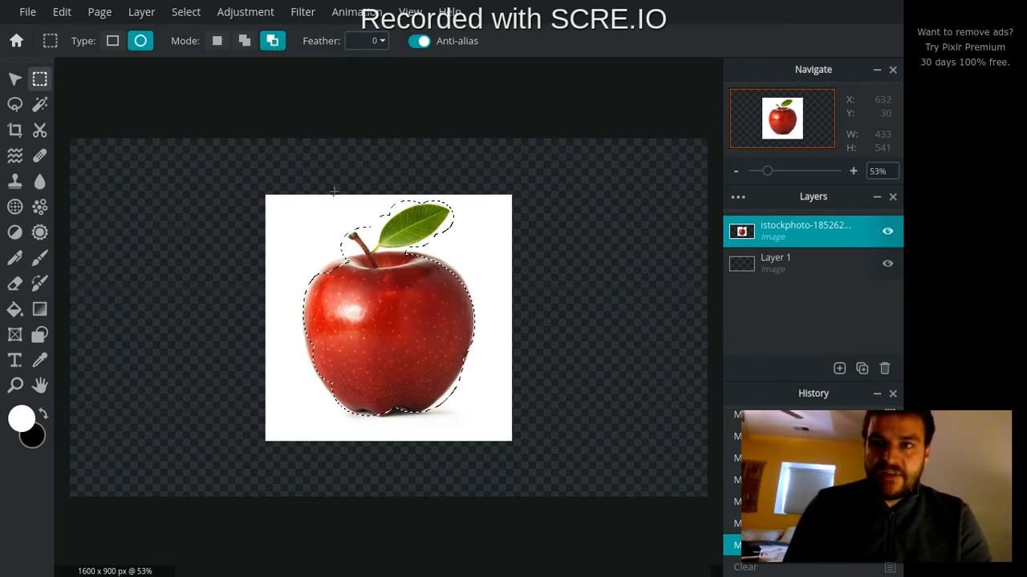
Subtract an oval from the apple's centre selection, then press Delete.
left_click_drag(358, 313, 415, 353)
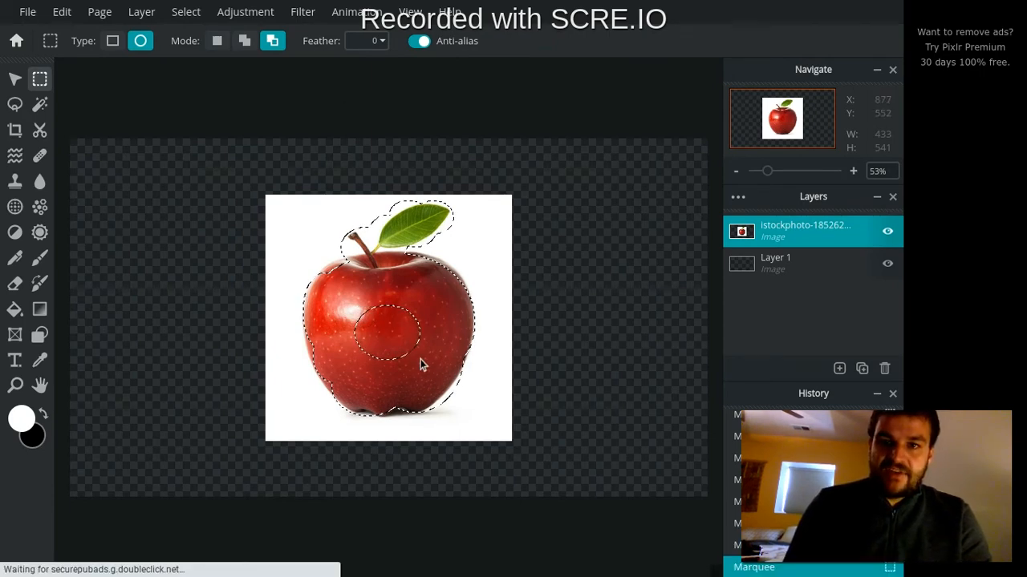
key("Delete")
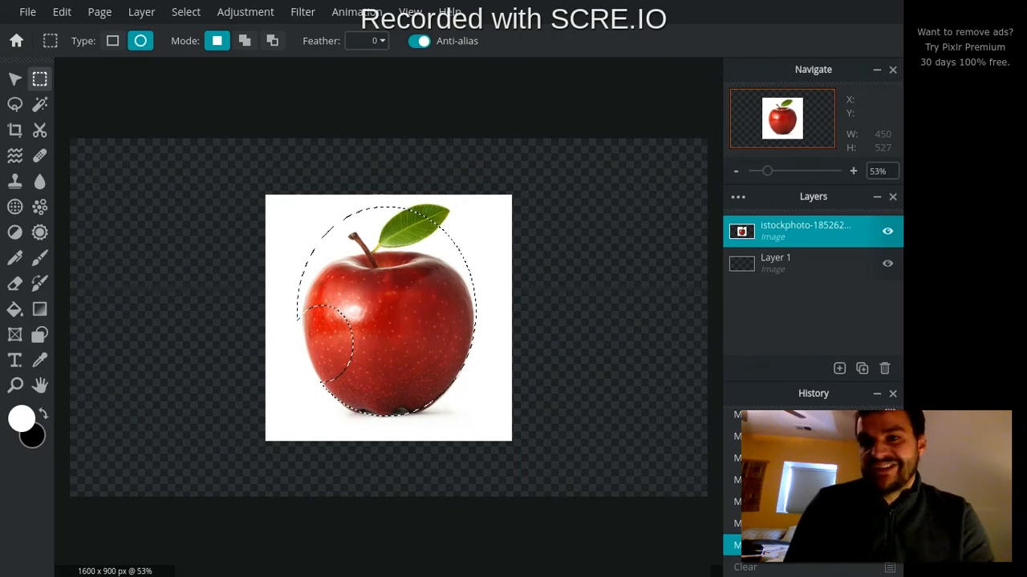
Set feather to 83 and draw a soft-edged oval selection over the apple body.
left_click(365, 41)
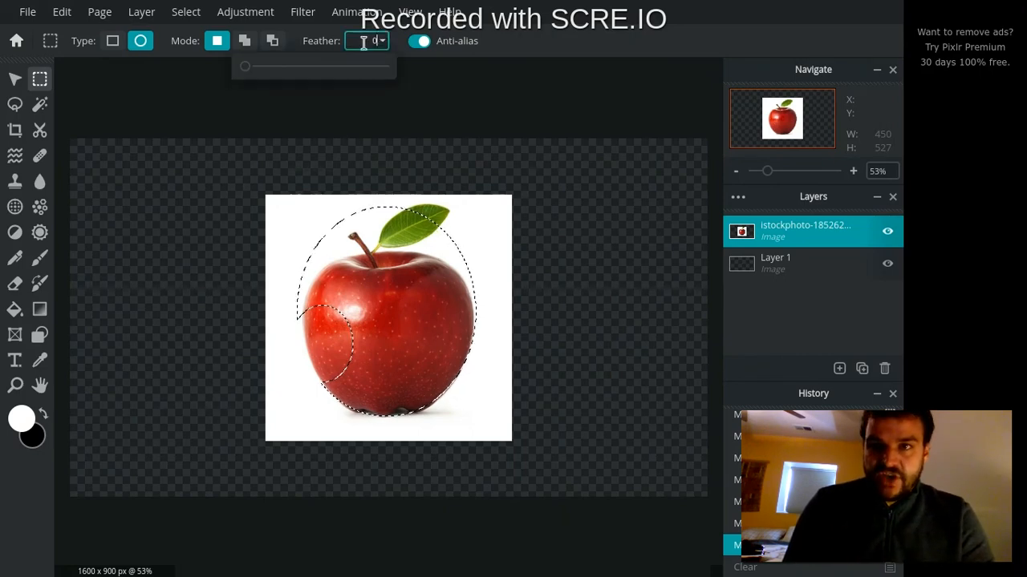
left_click_drag(244, 66, 363, 67)
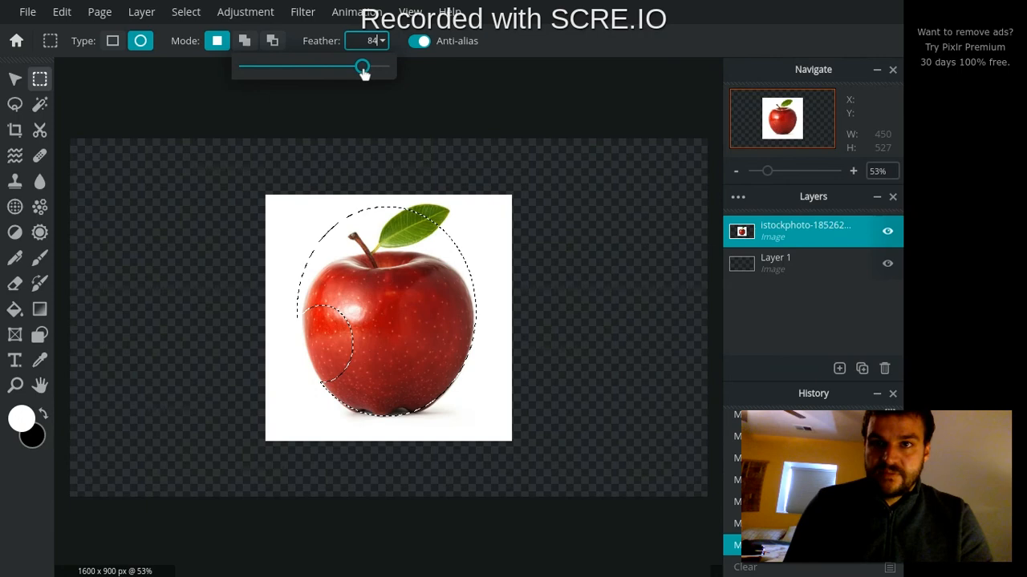
left_click_drag(363, 66, 255, 66)
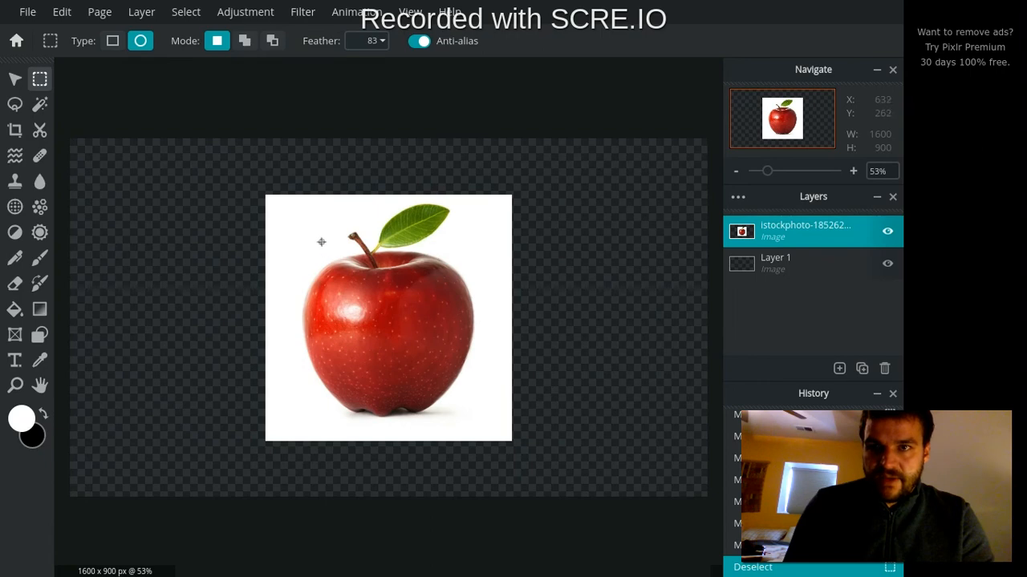
left_click_drag(321, 241, 465, 405)
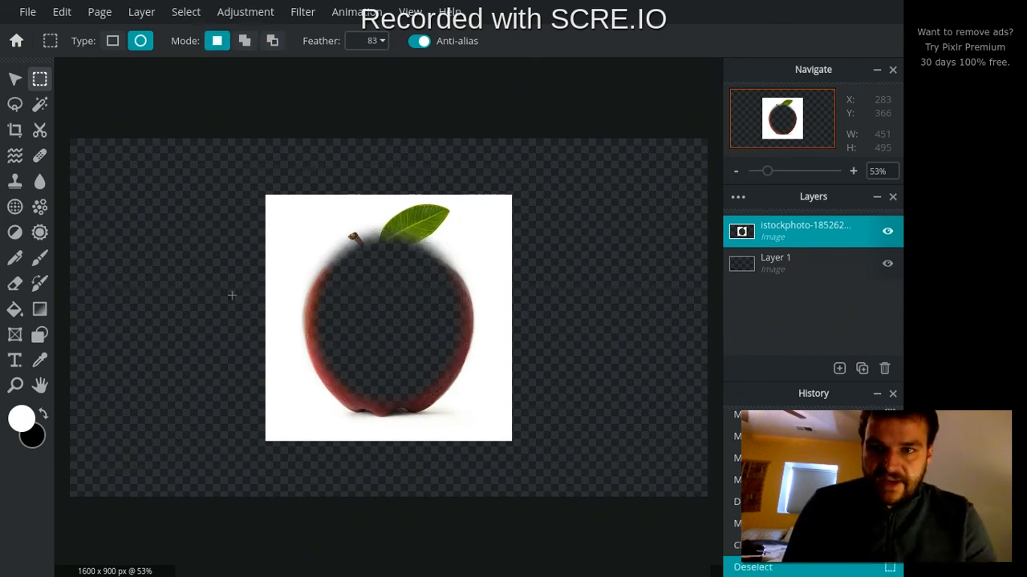
mouse_move(348, 253)
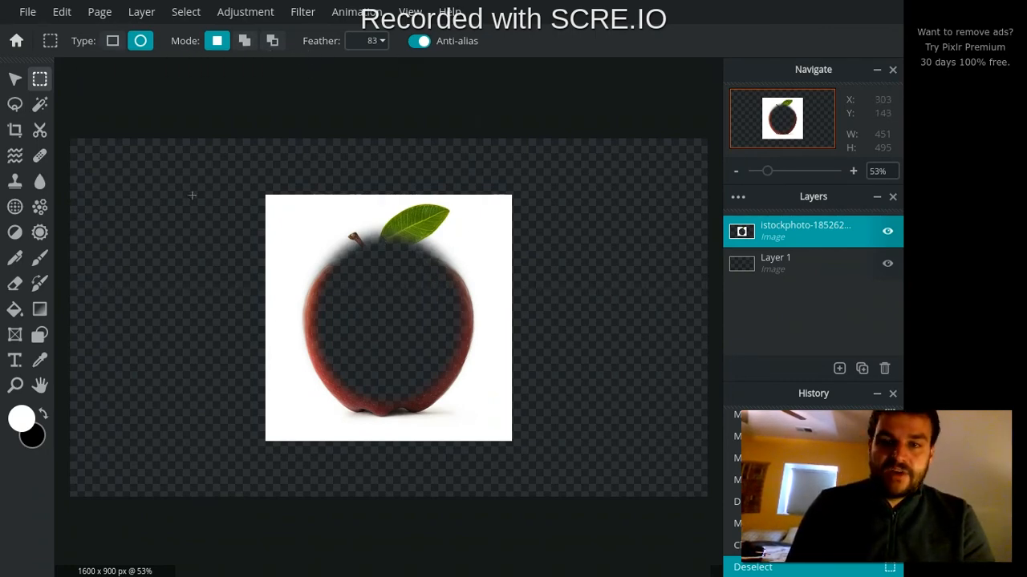
Revert to the earlier Deselect history step so the whole apple returns.
left_click(141, 41)
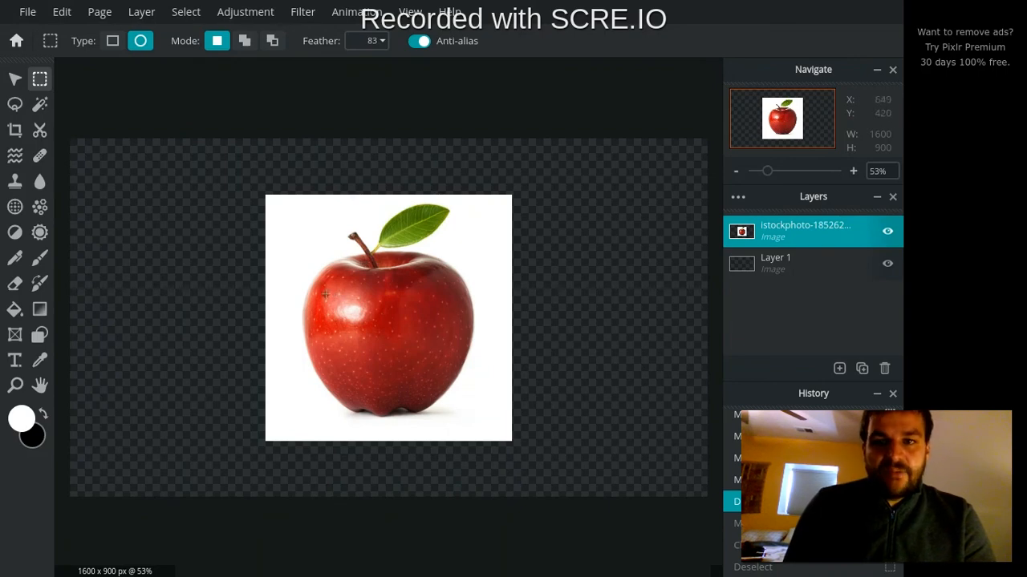
mouse_move(463, 318)
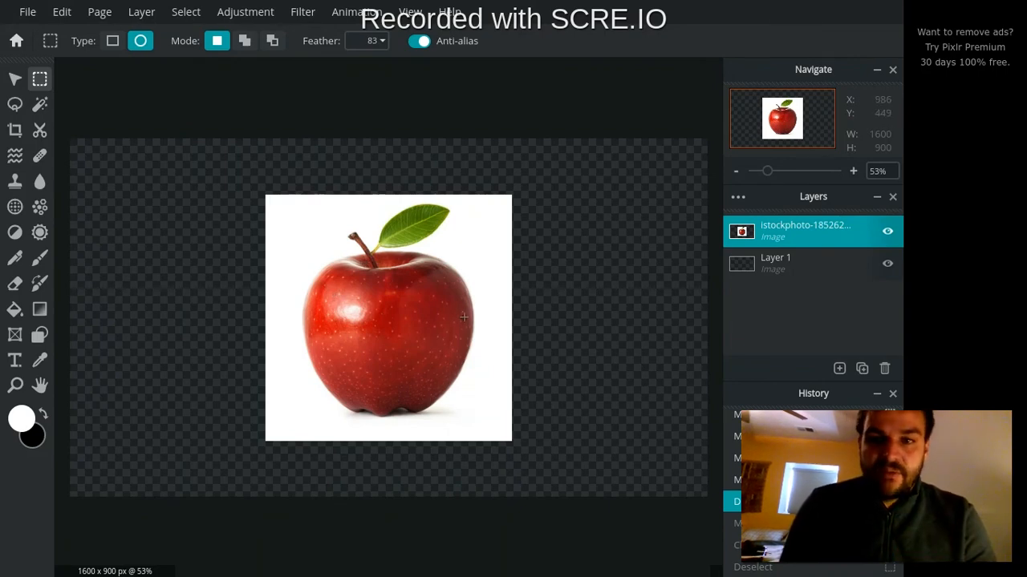
mouse_move(219, 274)
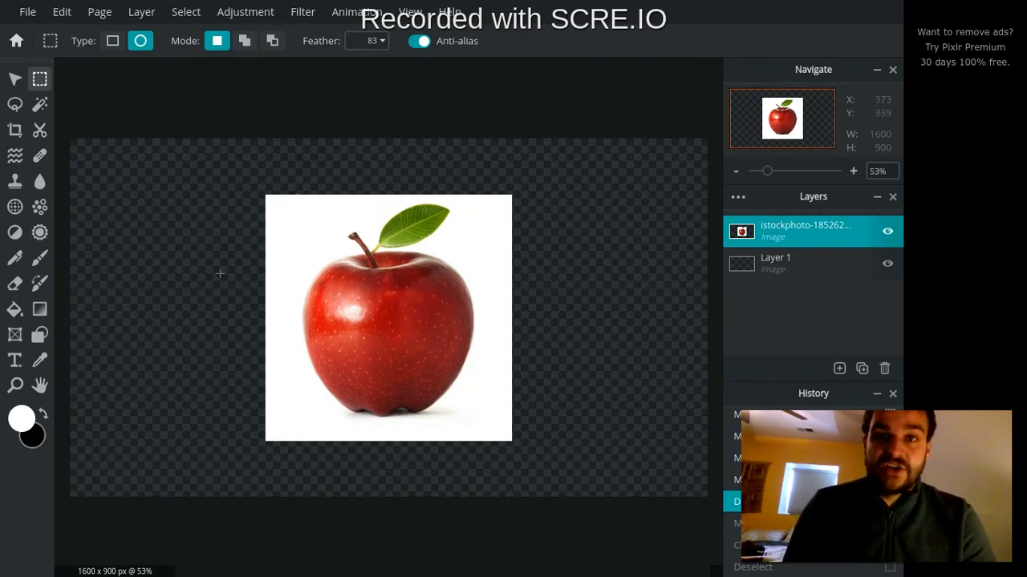